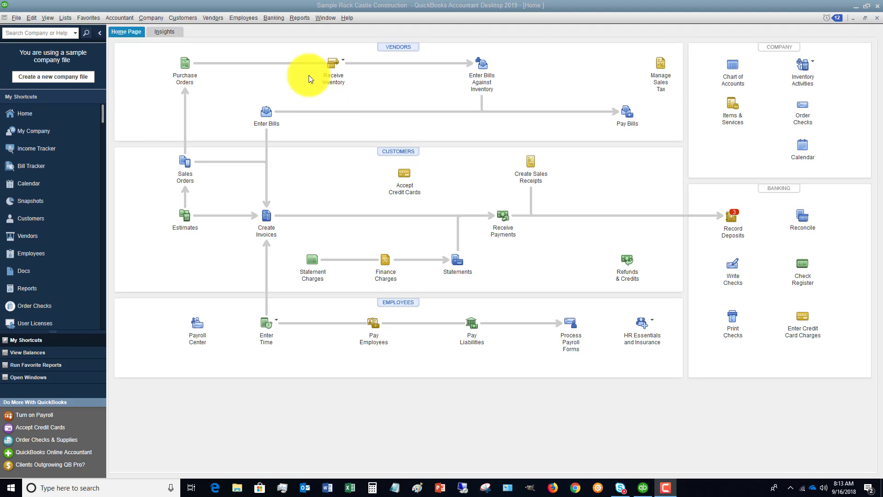
pyautogui.moveTo(569, 240)
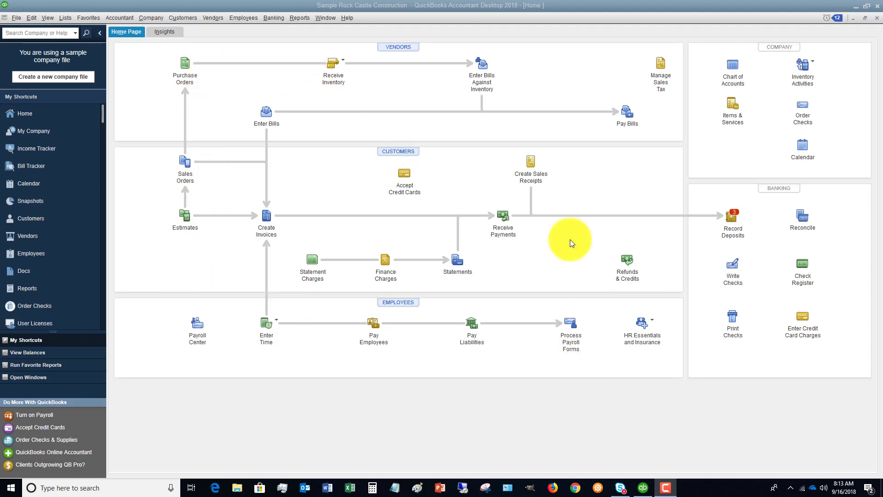
pyautogui.moveTo(538, 112)
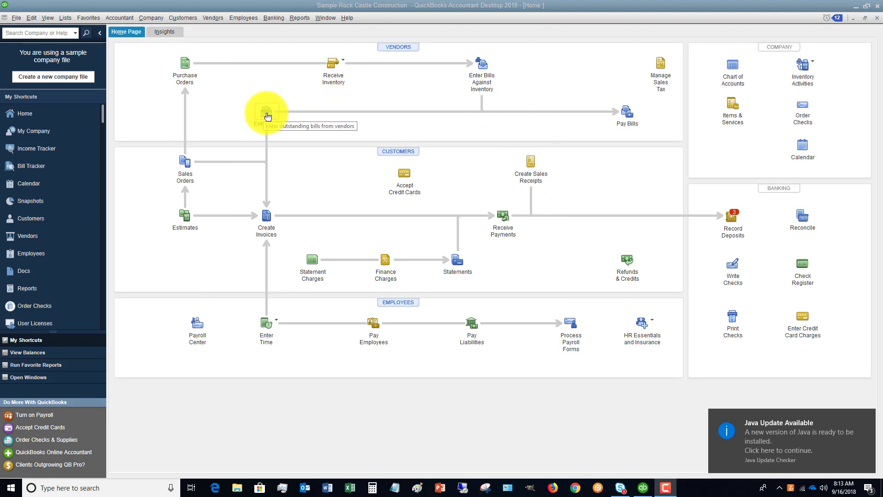
pyautogui.moveTo(867, 417)
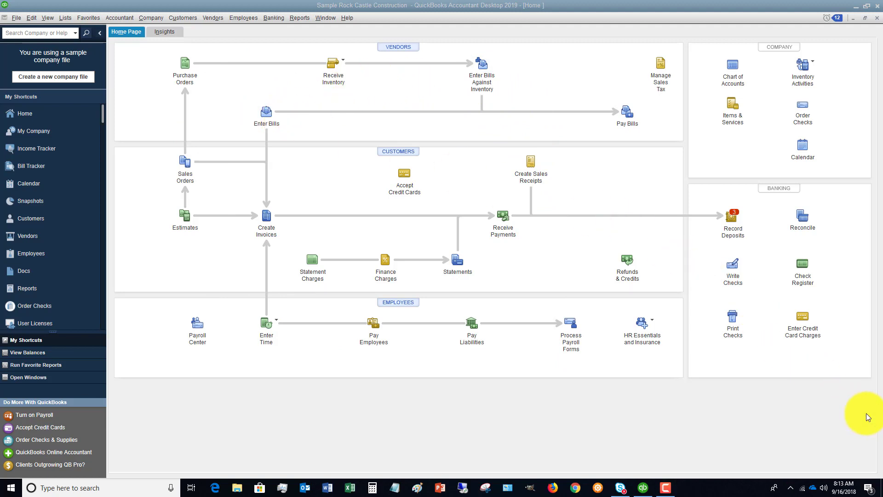
pyautogui.moveTo(266, 111)
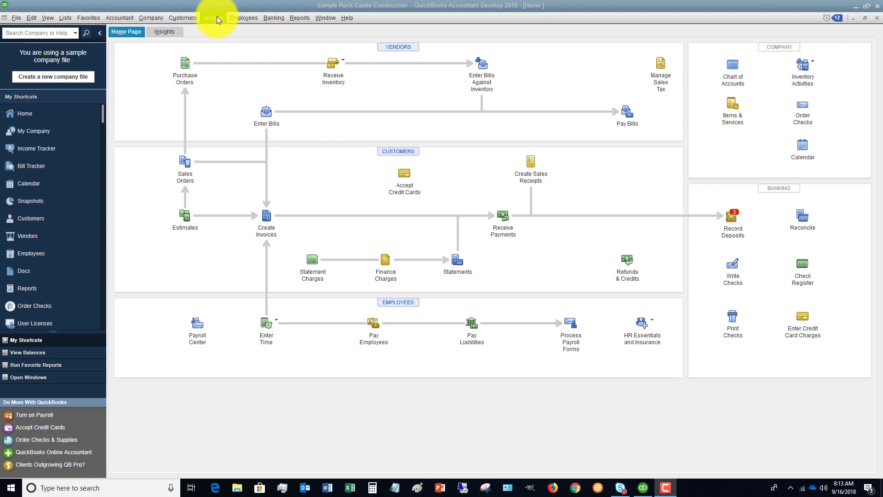
# Begin a new bill via Vendors > Enter Bills with C.U. Electric as the vendor.
pyautogui.click(212, 18)
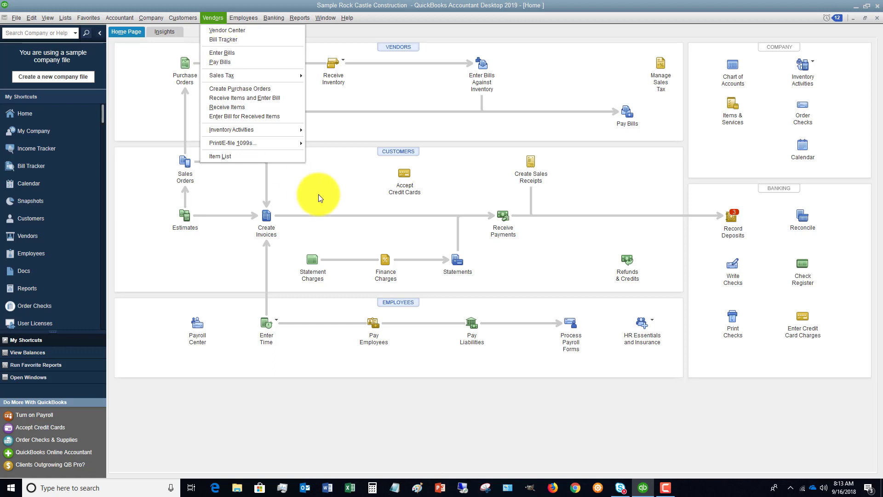
pyautogui.click(221, 53)
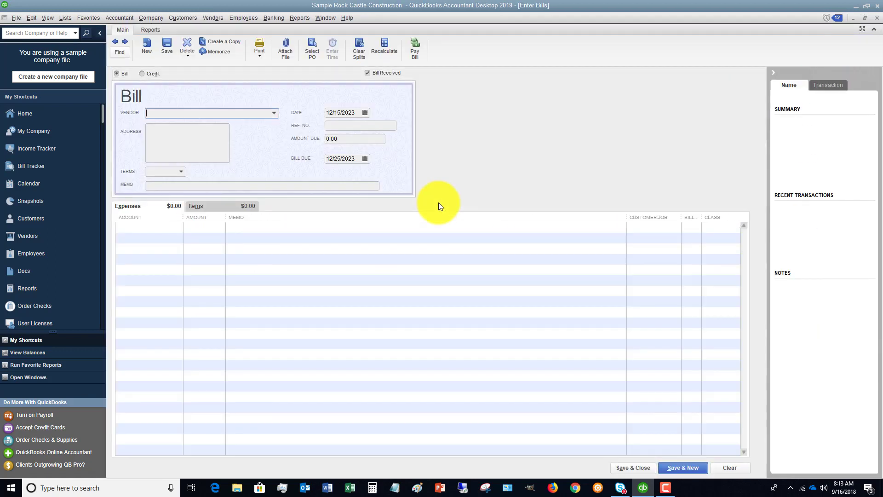
pyautogui.moveTo(276, 114)
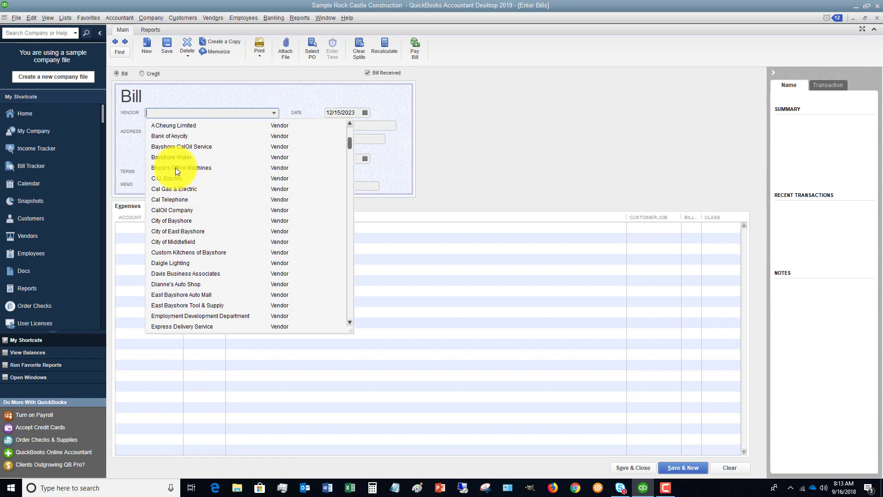
pyautogui.click(167, 178)
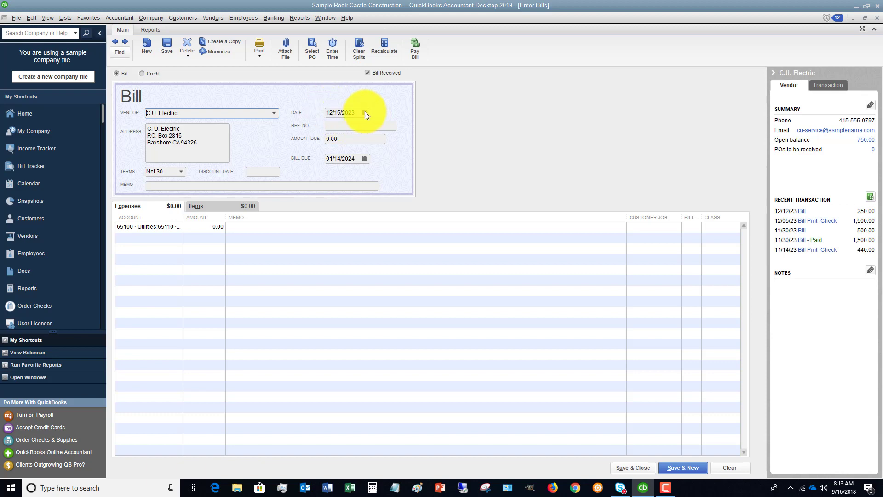
# Date the bill November 30, 2023 from the calendar, giving a 12/30/2023 due date.
pyautogui.click(364, 113)
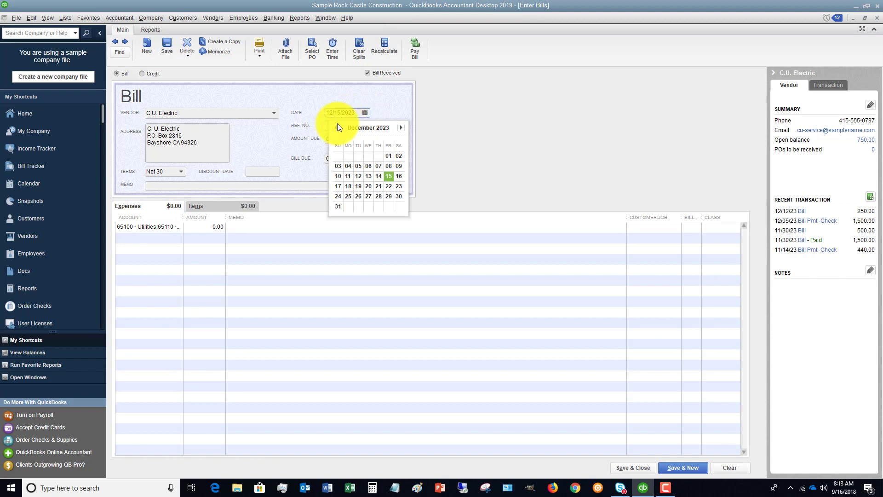
pyautogui.click(337, 126)
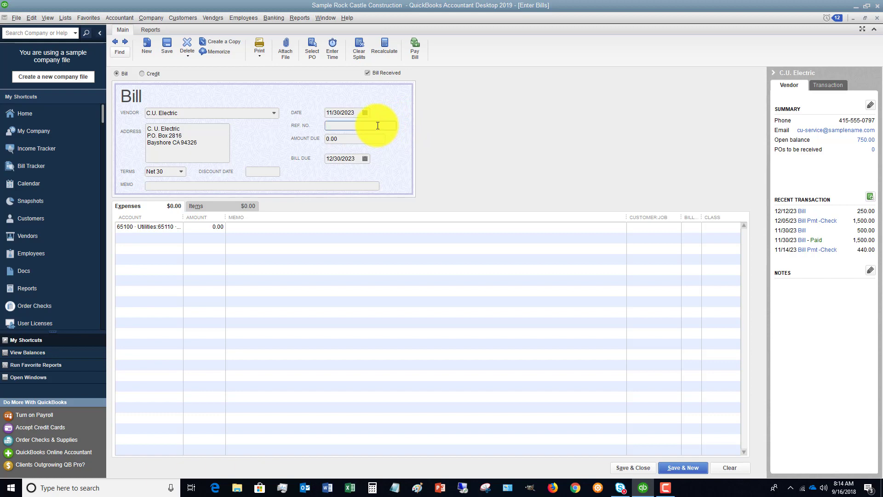
pyautogui.click(350, 125)
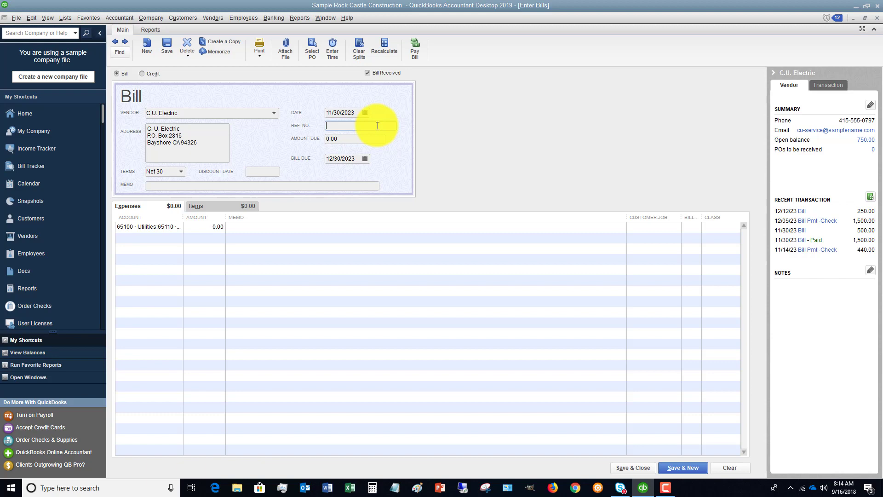
# Enter 12345 as the bill's reference number.
pyautogui.write('12345')
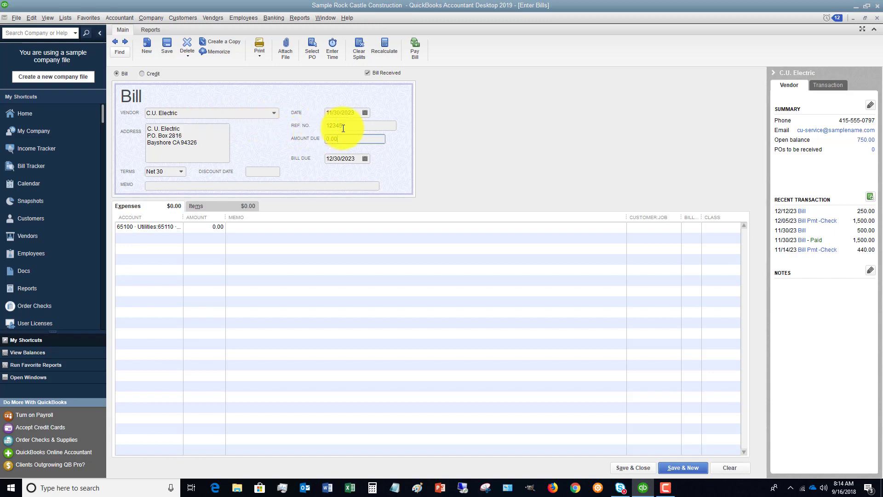
pyautogui.click(361, 126)
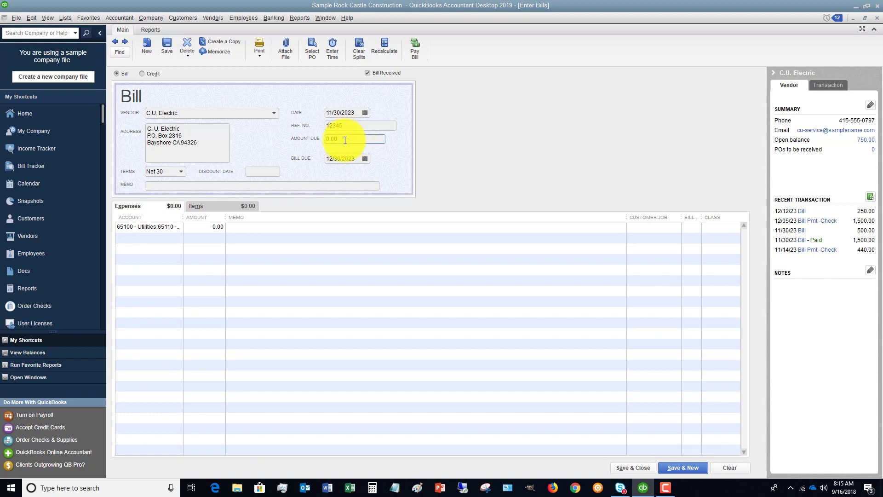
# Enter an amount due of 52.31, leaving the 12/15/2023 due date as is.
pyautogui.write('5')
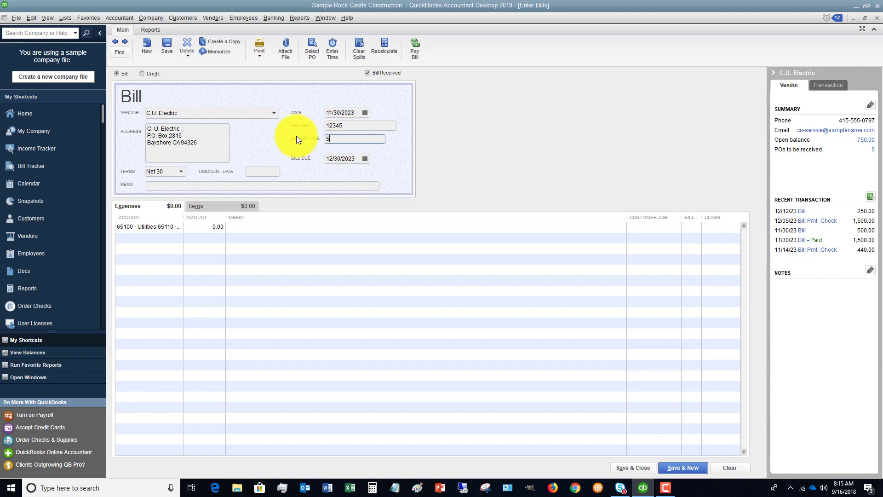
pyautogui.write('2.31')
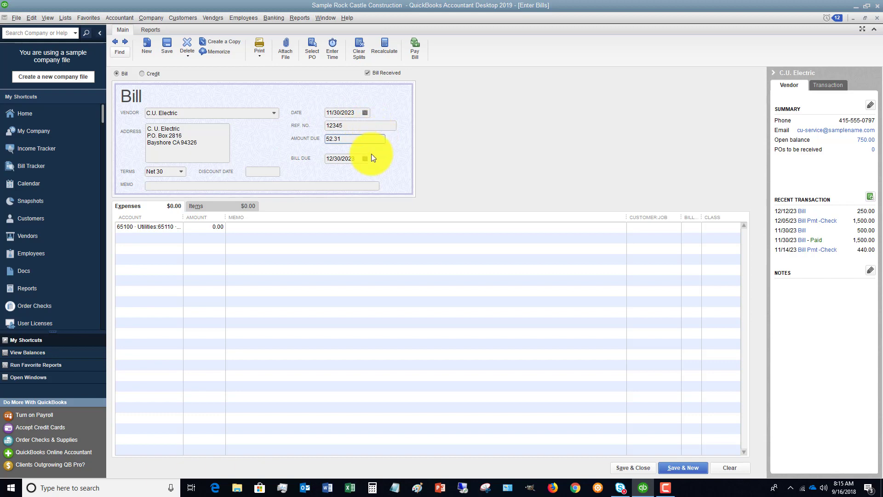
pyautogui.click(365, 158)
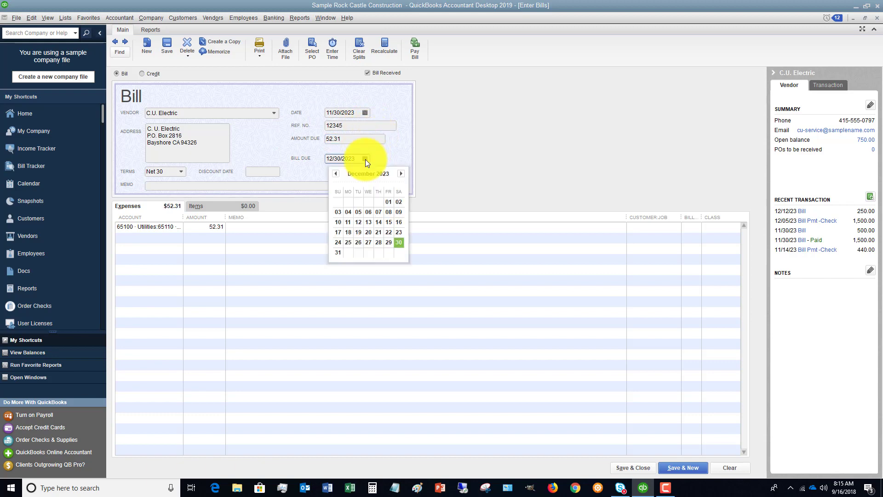
pyautogui.moveTo(401, 174)
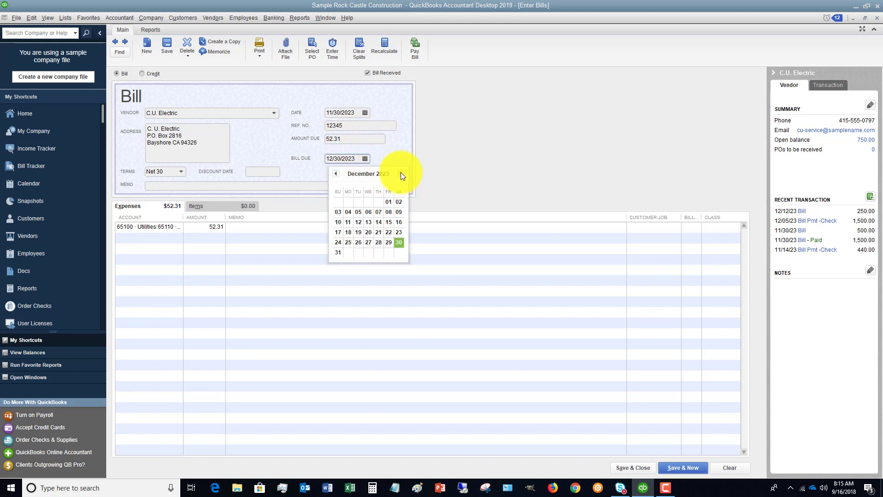
pyautogui.click(389, 222)
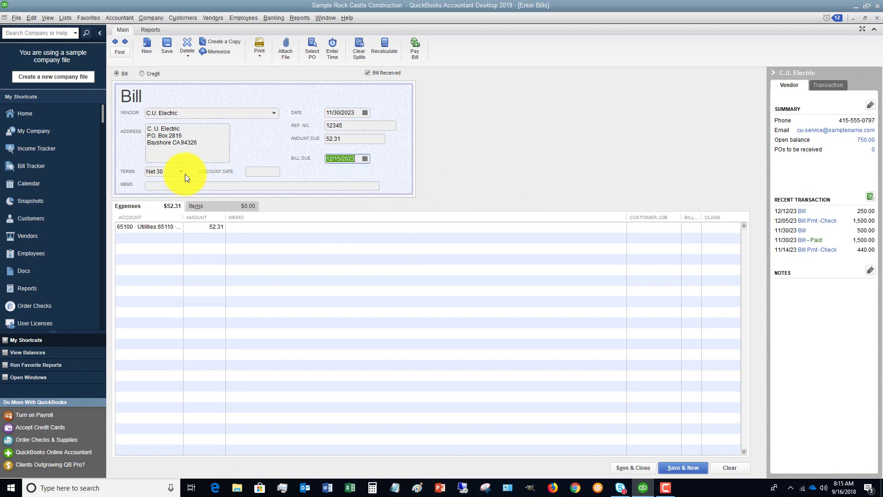
pyautogui.click(181, 171)
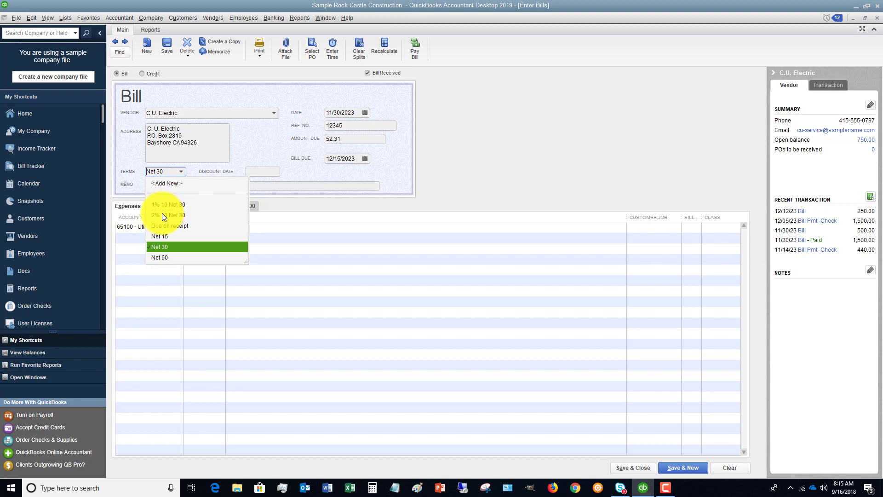
# Set terms to 2% 10 Net 30 and charge the expense to 65100 Utilities:65110 Gas and Electric.
pyautogui.click(168, 216)
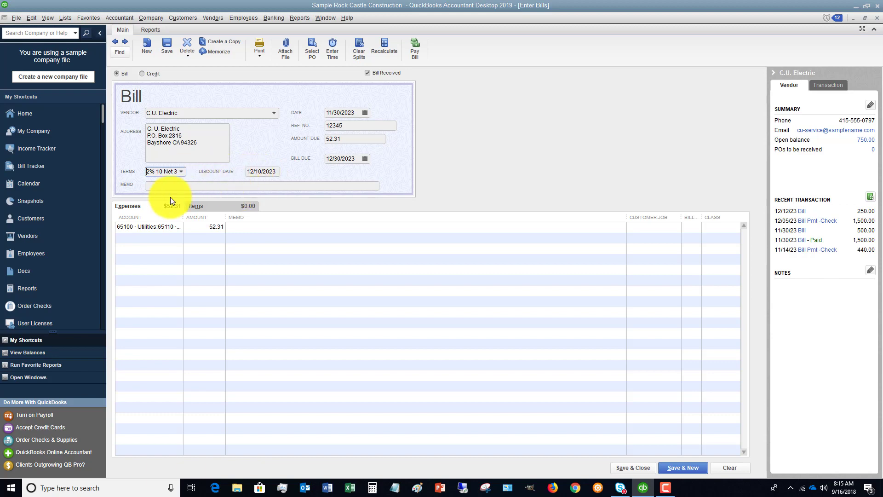
pyautogui.click(148, 226)
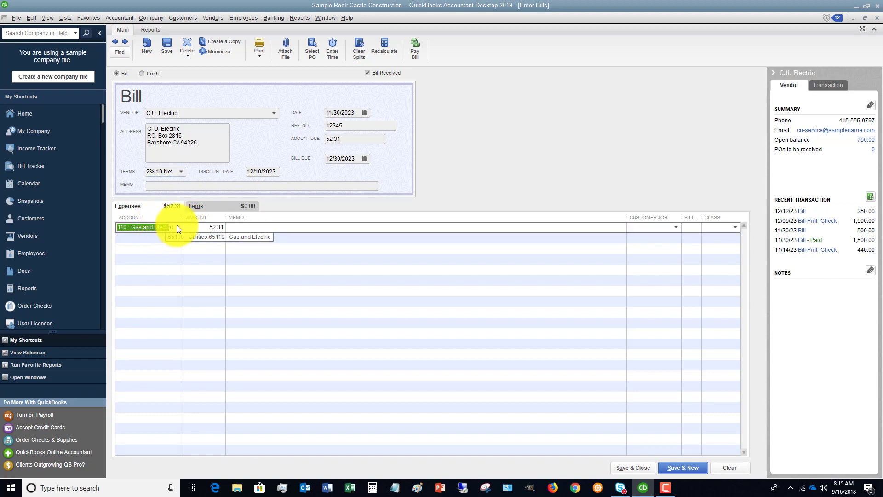
pyautogui.click(176, 227)
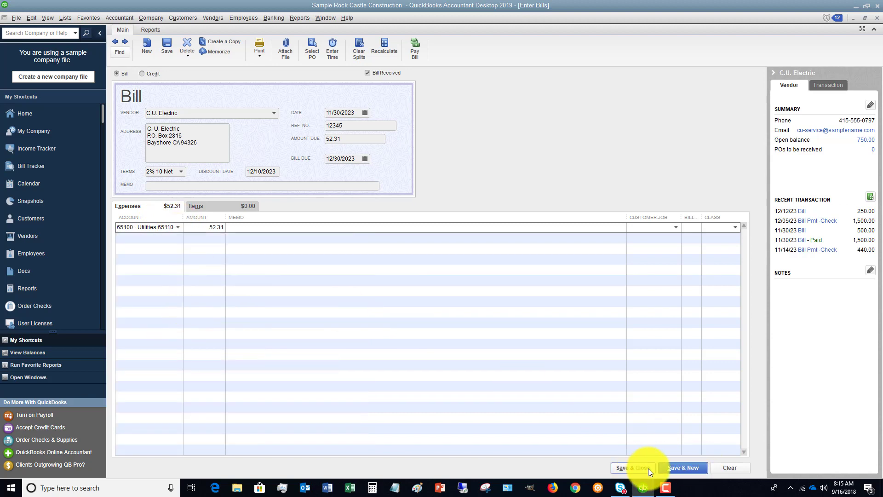
# Save and close the bill, answering No so the terms change applies to this bill only.
pyautogui.click(632, 468)
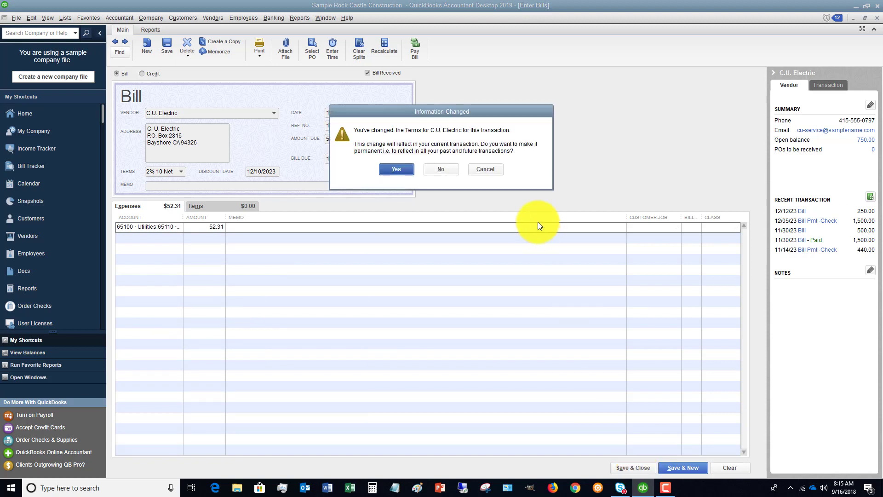
pyautogui.moveTo(428, 139)
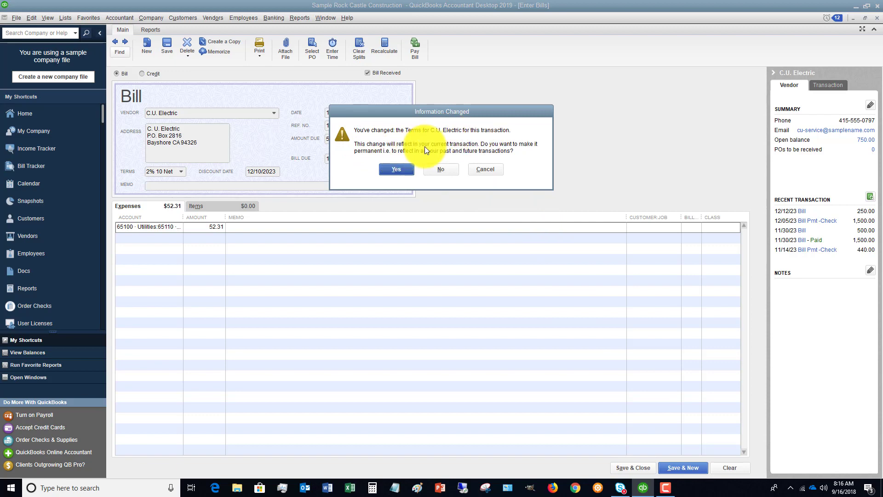
pyautogui.moveTo(423, 158)
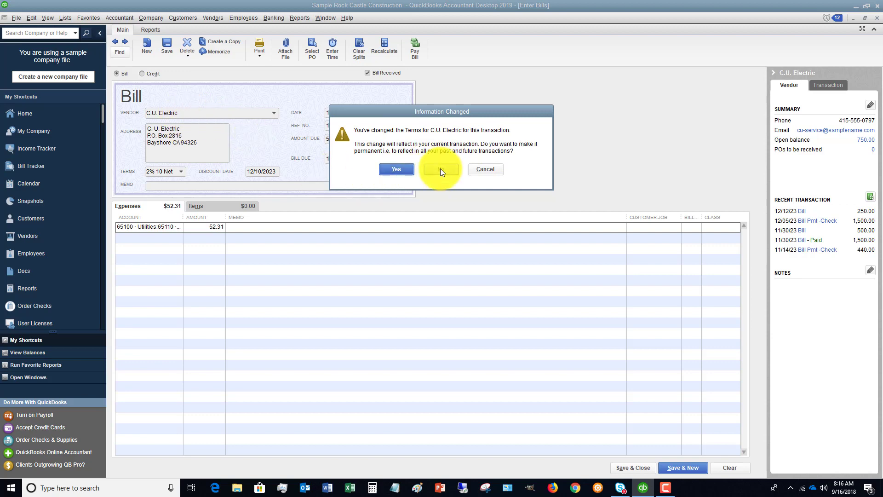
pyautogui.click(440, 170)
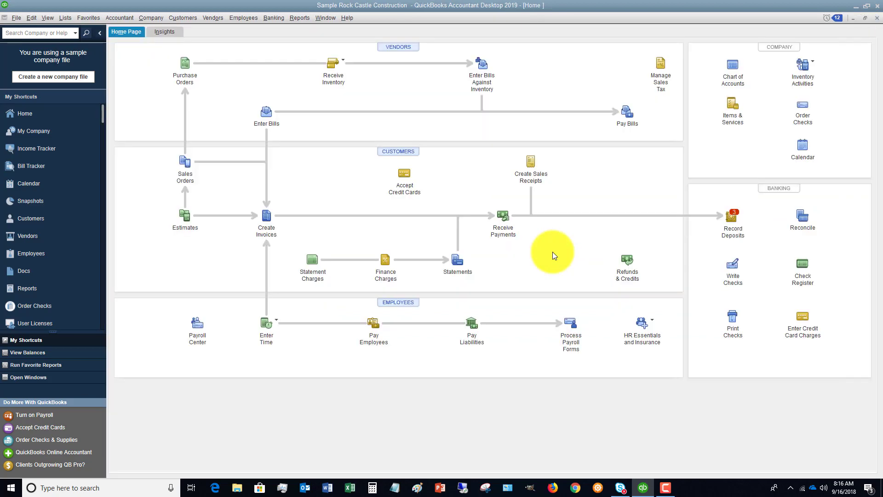
pyautogui.moveTo(475, 186)
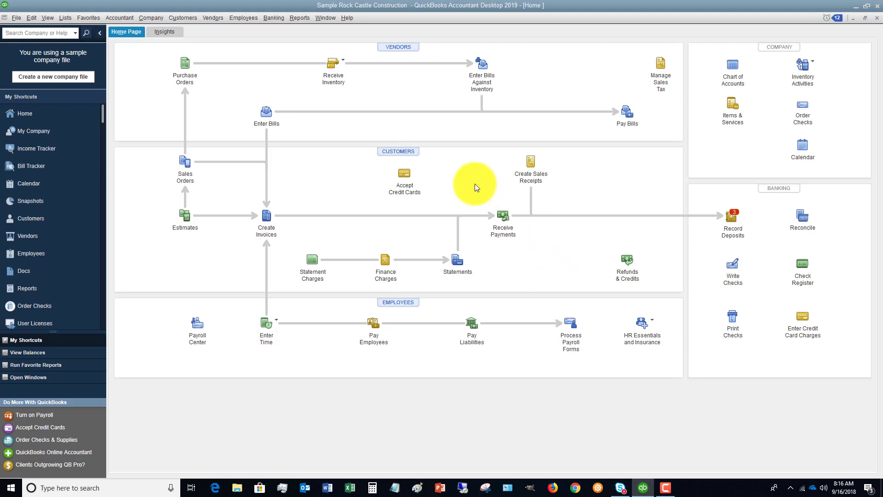
pyautogui.moveTo(456, 149)
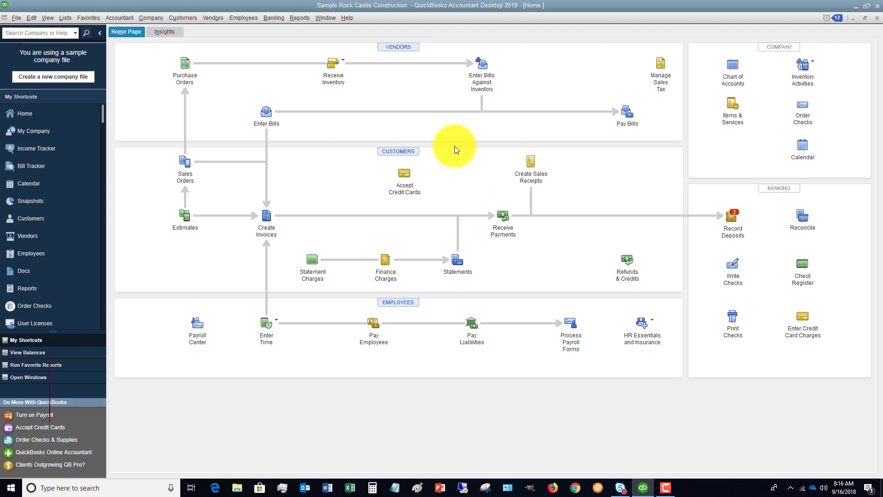
pyautogui.moveTo(445, 150)
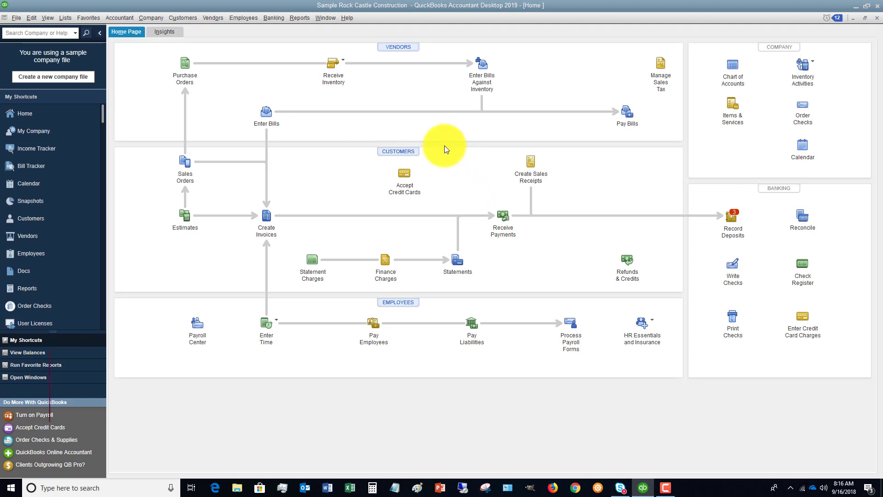